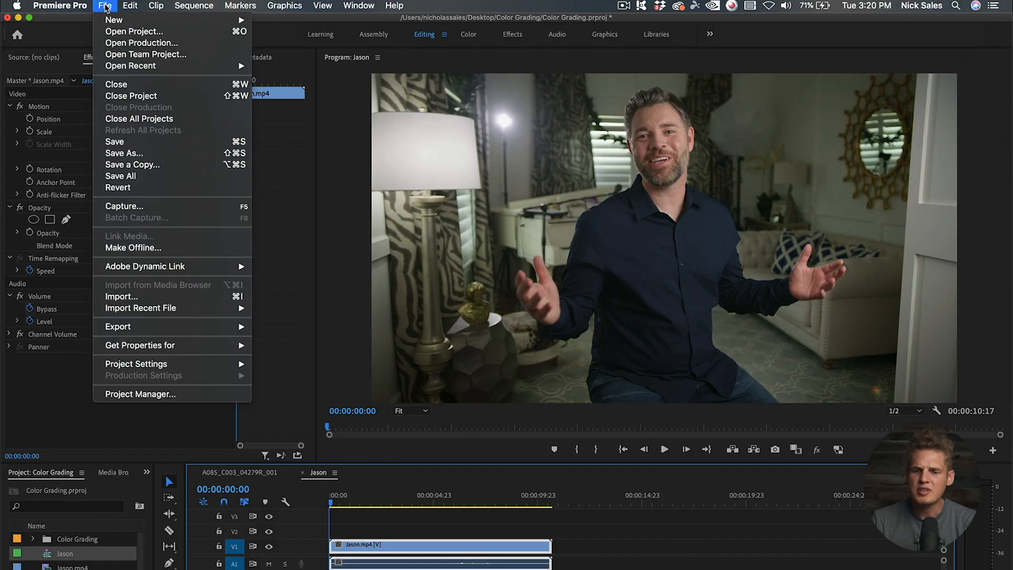
{"action": "mouse_move", "coordinate": [114, 20]}
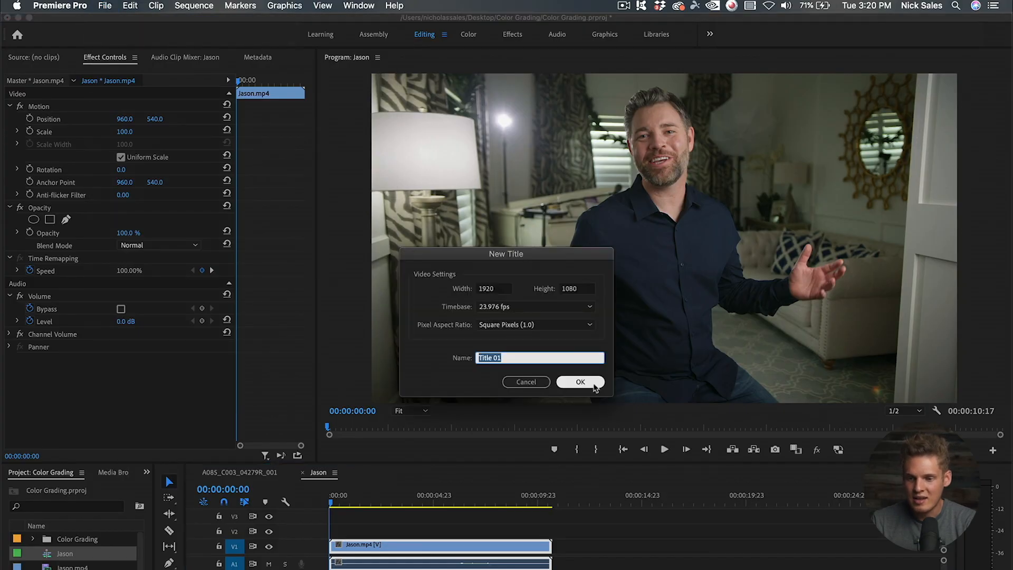
Confirm the default 1920×1080 settings to create Title 01 and enter its editor.
{"action": "left_click", "coordinate": [579, 382]}
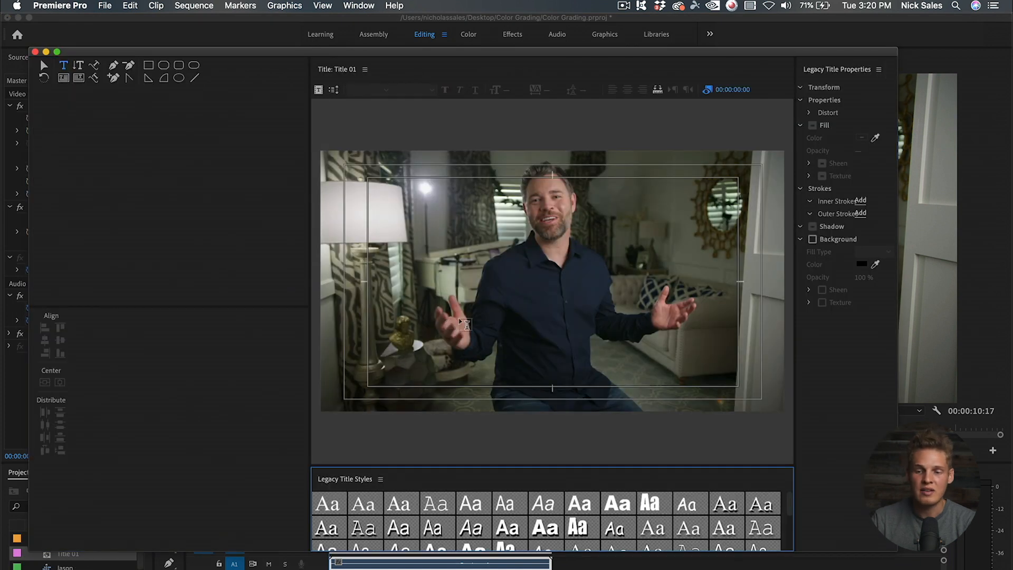
Start a text box on the frame and enter the word Jason.
{"action": "left_click", "coordinate": [423, 314]}
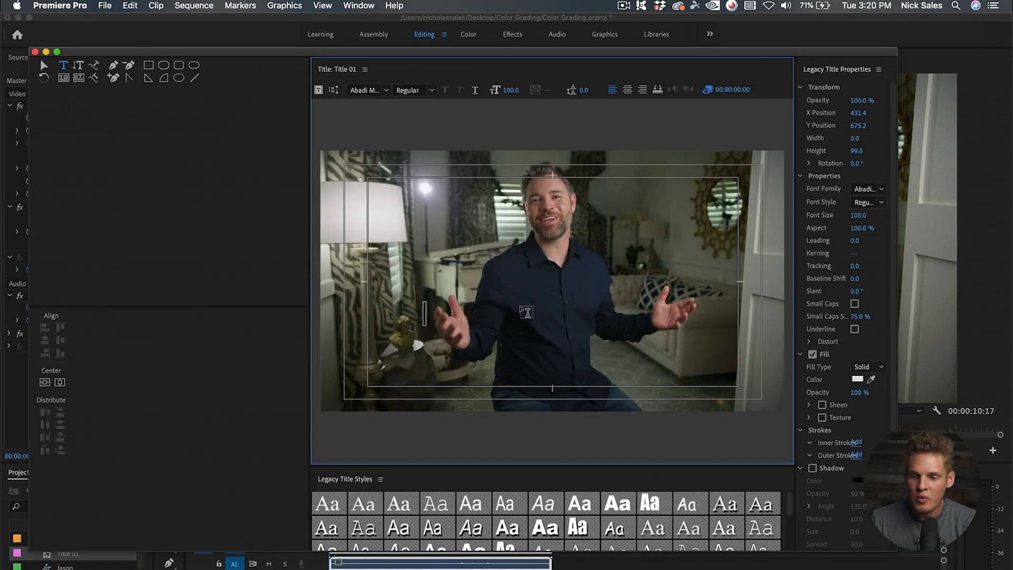
{"action": "mouse_move", "coordinate": [594, 311]}
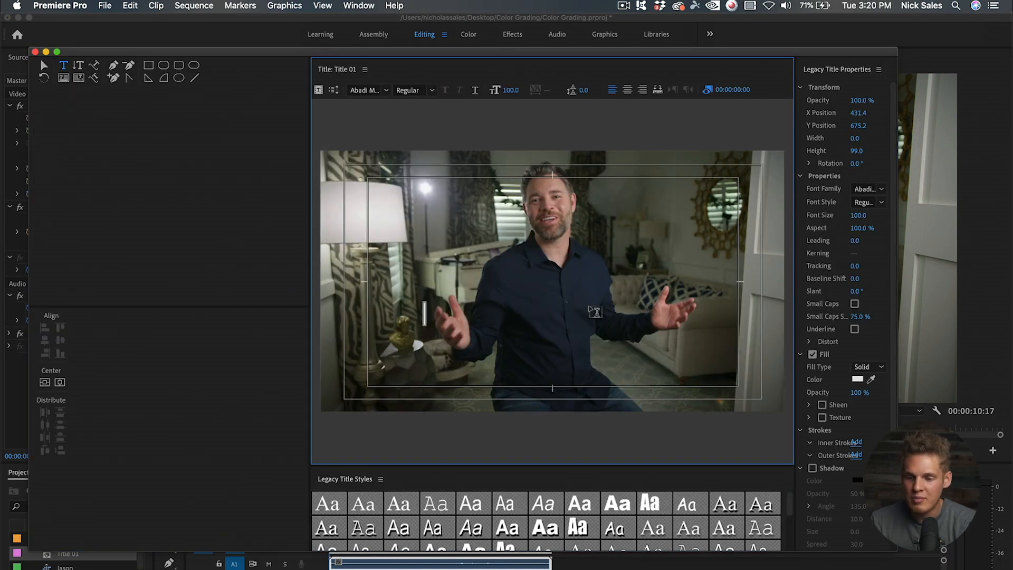
{"action": "type", "text": "Jason"}
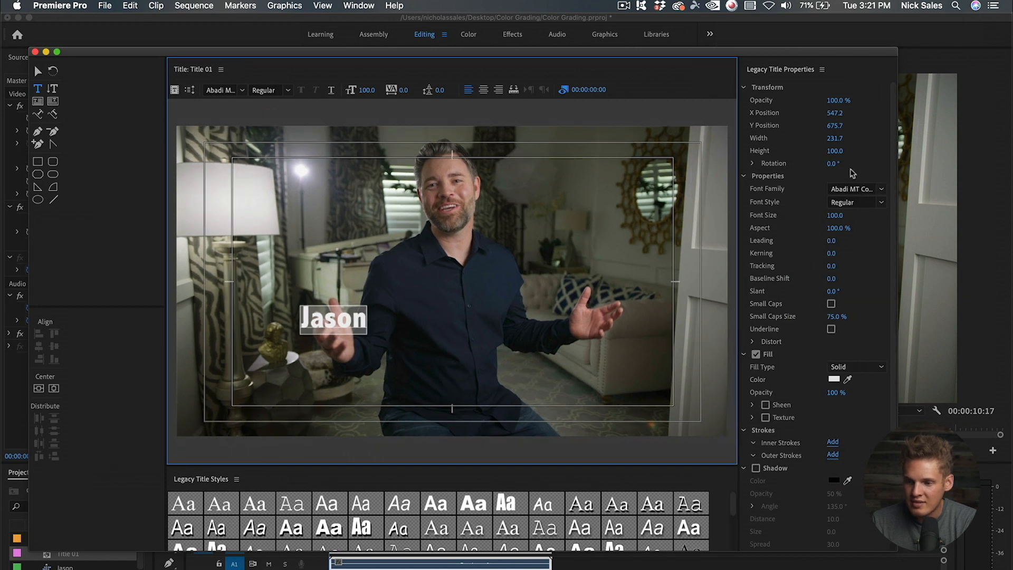
Set Jason in Helvetica Neue Condensed Black and bring up its fill colour picker.
{"action": "left_click", "coordinate": [852, 188]}
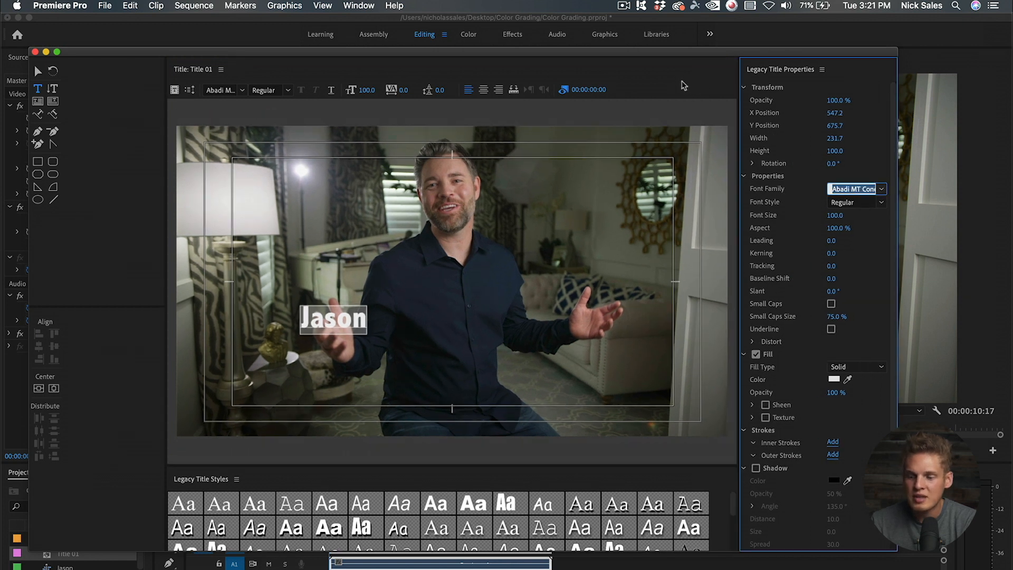
{"action": "type", "text": "Helvetica Neue"}
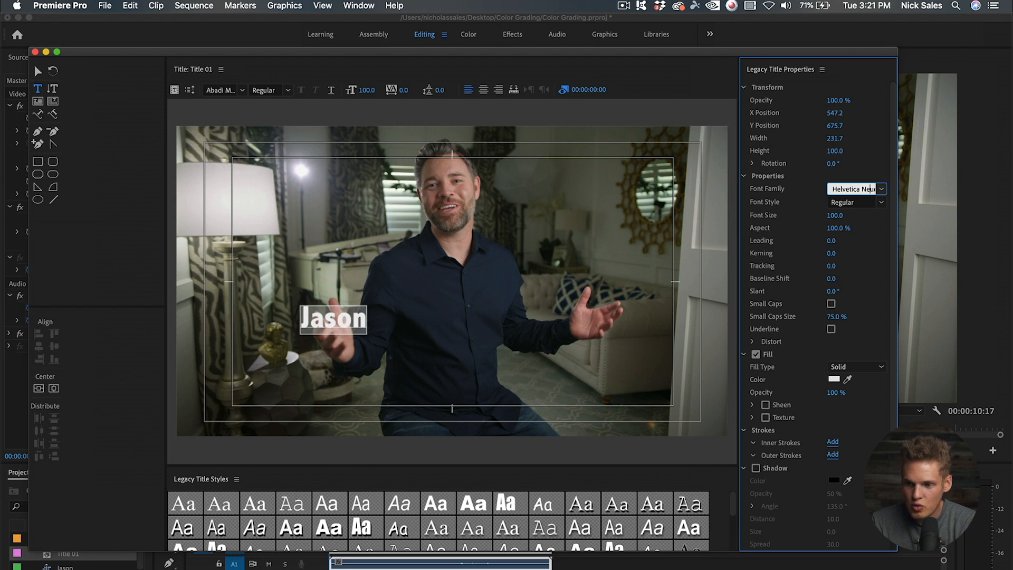
{"action": "left_click", "coordinate": [852, 201]}
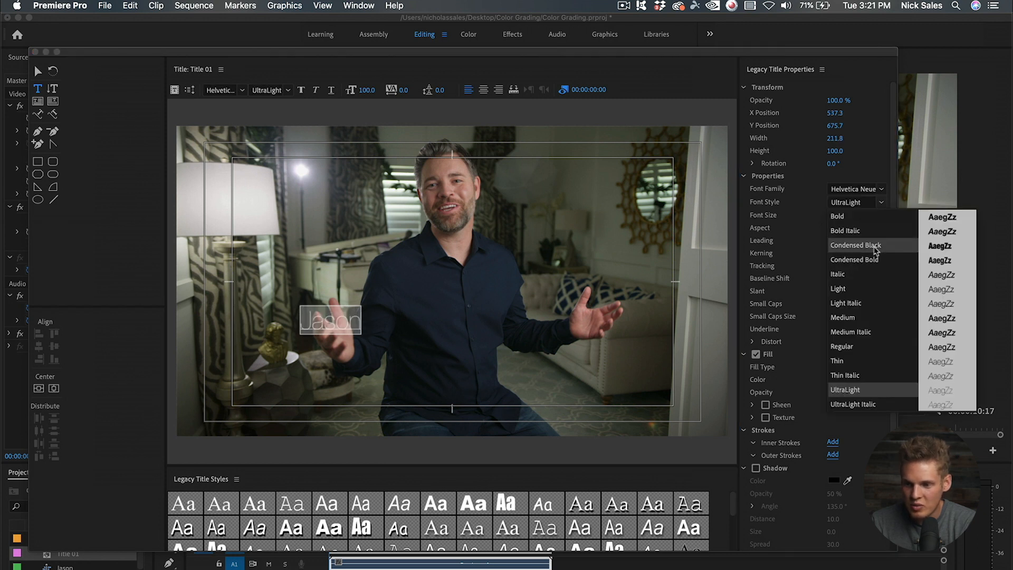
{"action": "left_click", "coordinate": [856, 245]}
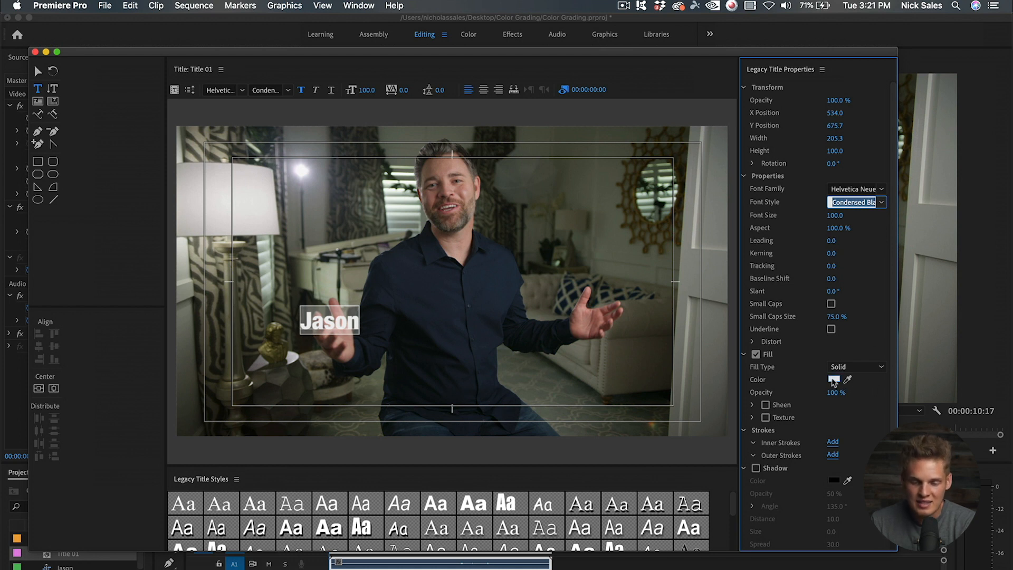
{"action": "left_click", "coordinate": [834, 379]}
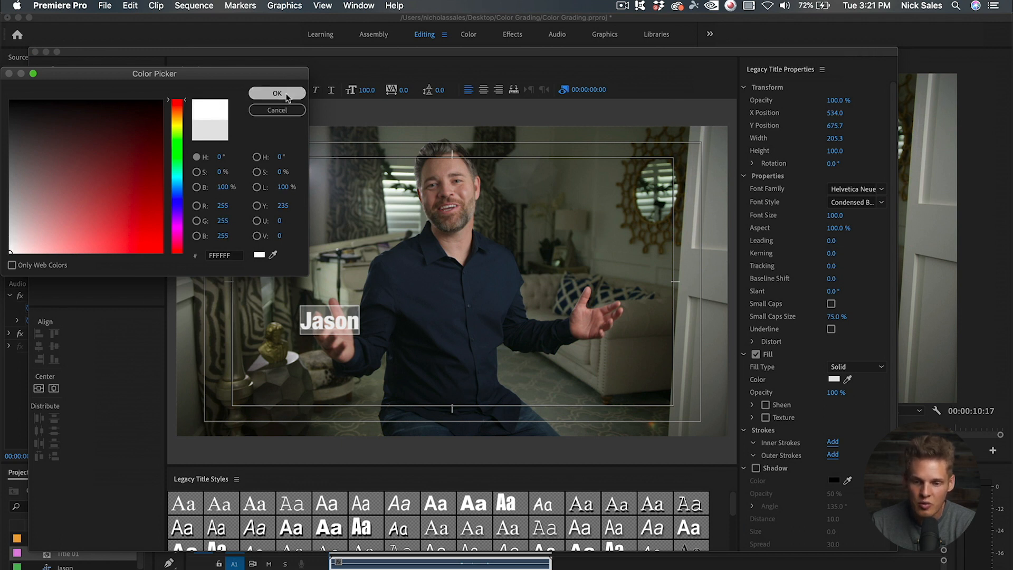
Keep the white fill, enlarge Jason to size 290 and widen its tracking to 6.
{"action": "left_click", "coordinate": [278, 93]}
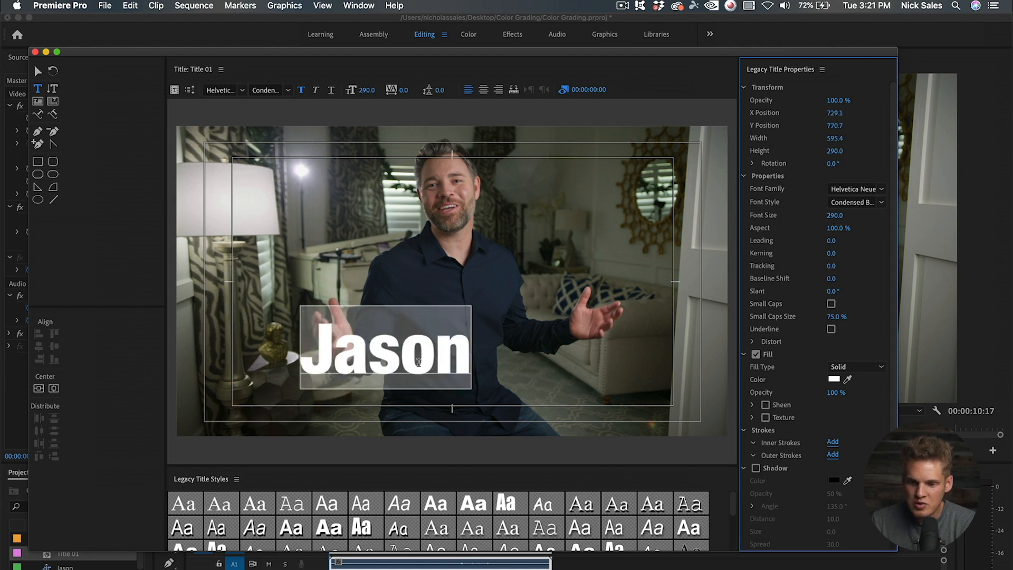
{"action": "type", "text": "Hewlett"}
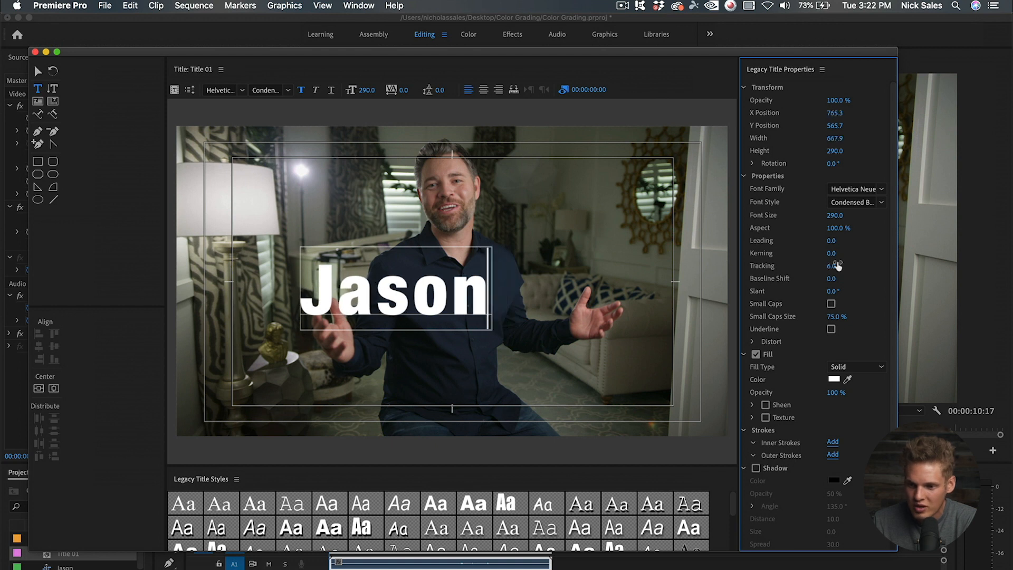
{"action": "left_click_drag", "start_coordinate": [833, 277], "coordinate": [833, 265]}
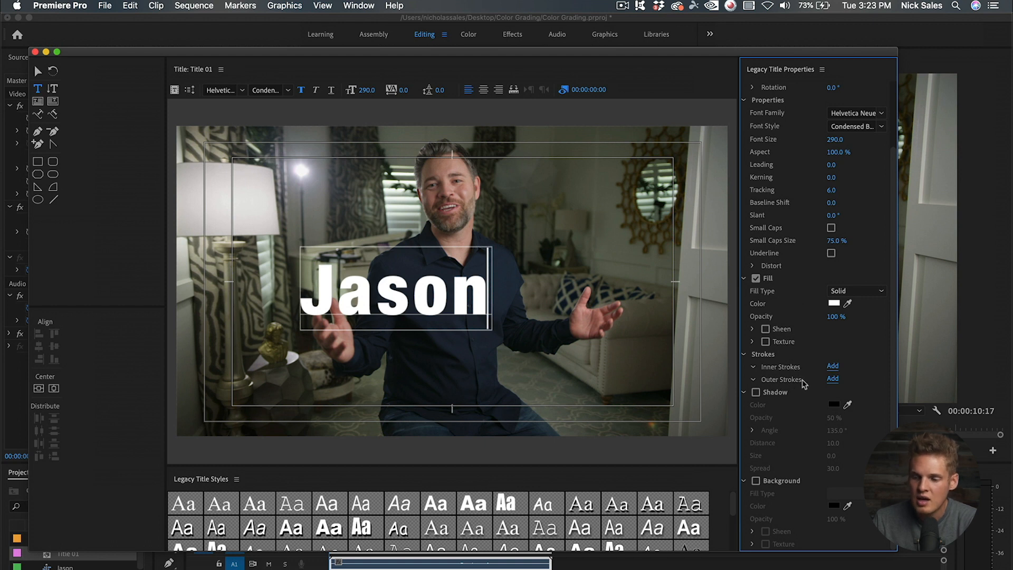
Turn on a drop shadow with spread 50 and compare Jason with and without it.
{"action": "left_click", "coordinate": [833, 379]}
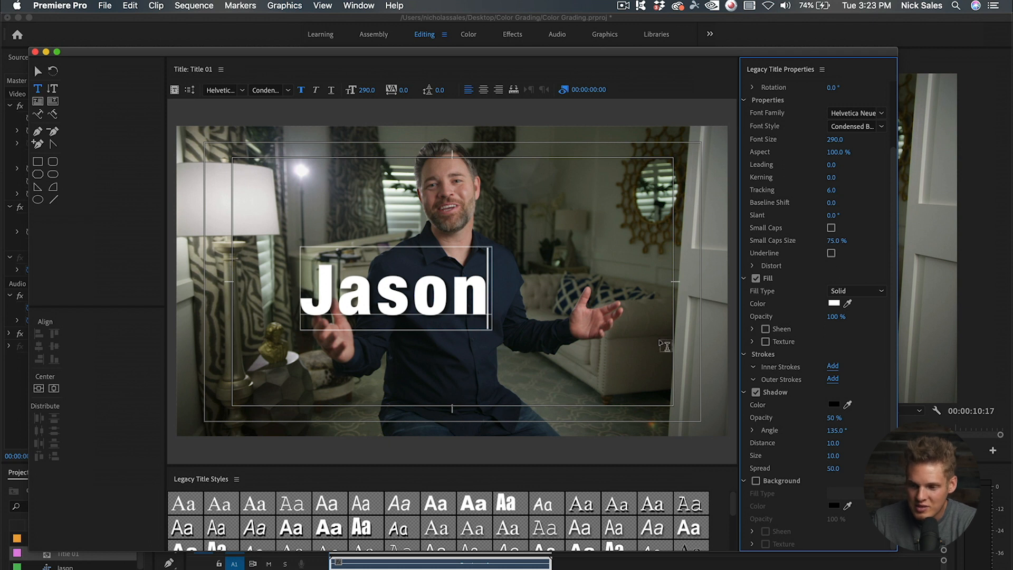
{"action": "left_click", "coordinate": [755, 393]}
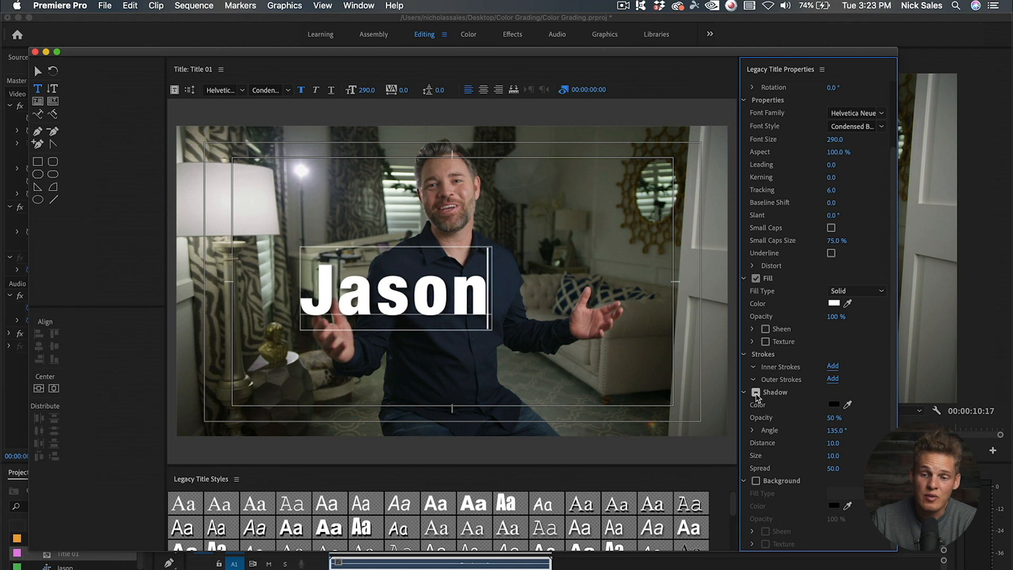
{"action": "left_click", "coordinate": [754, 393]}
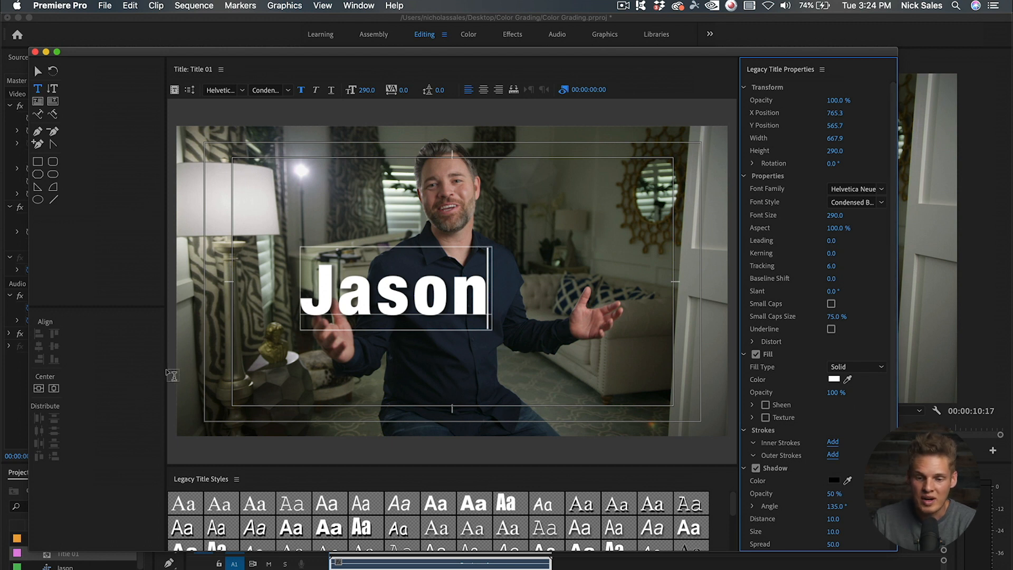
Centre Jason horizontally, lower it in the frame and place Title 01 on V2 above the clip.
{"action": "left_click", "coordinate": [38, 388]}
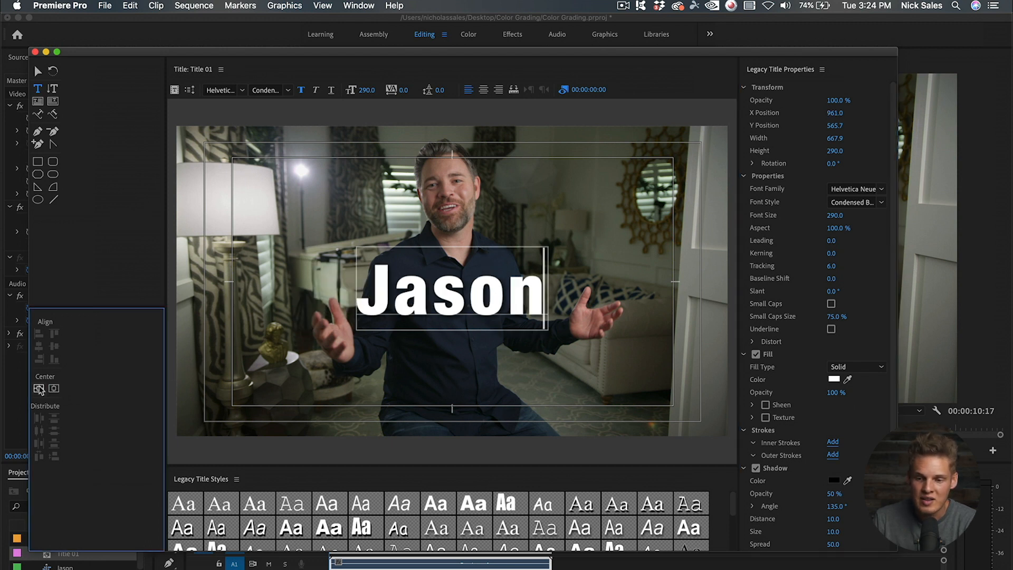
{"action": "left_click", "coordinate": [38, 388]}
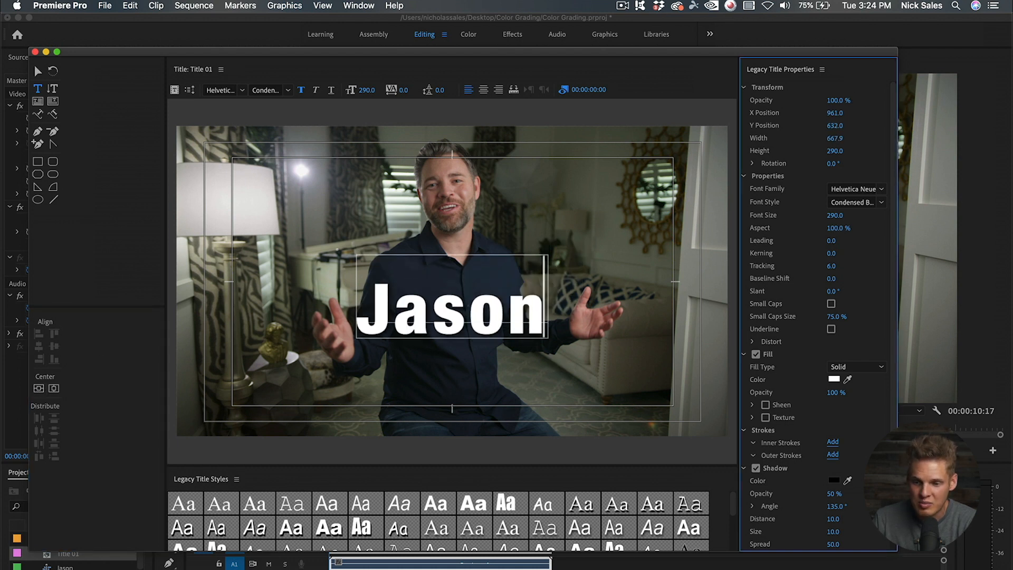
{"action": "left_click_drag", "start_coordinate": [451, 297], "coordinate": [451, 390]}
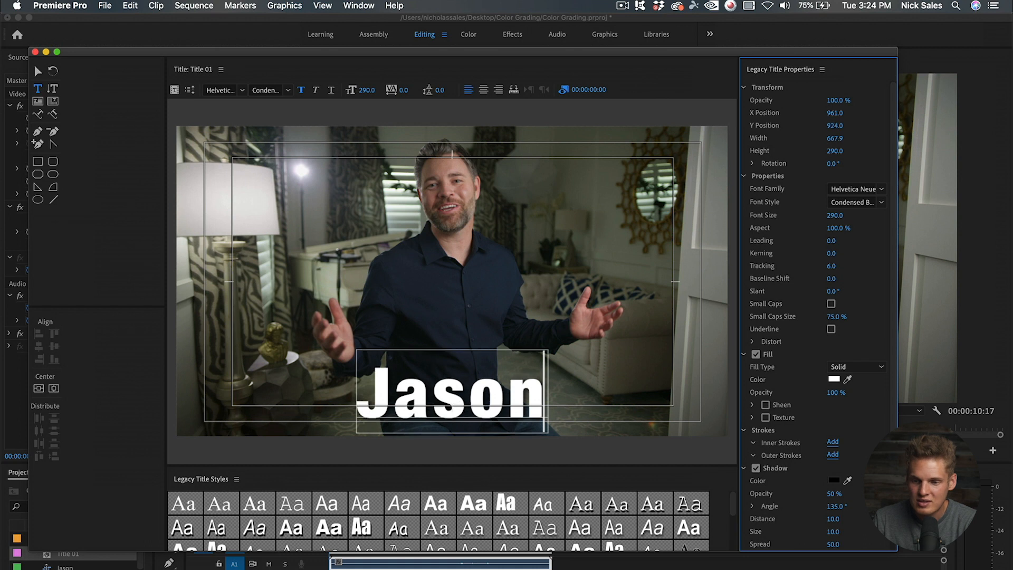
{"action": "left_click_drag", "start_coordinate": [450, 391], "coordinate": [295, 391]}
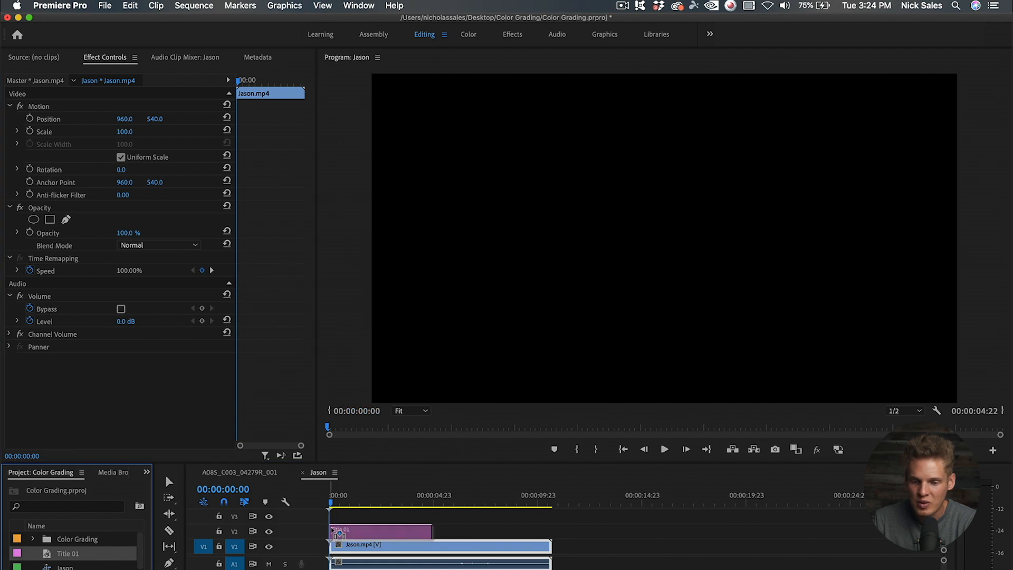
Preview the title over the clip, remove Title 01 from the timeline and list the workspaces.
{"action": "left_click", "coordinate": [355, 504]}
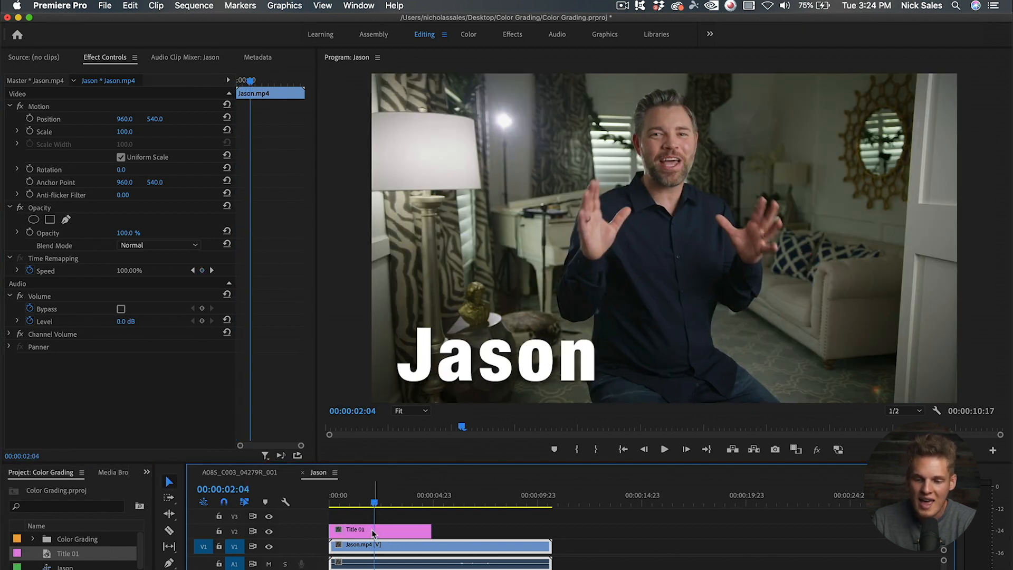
{"action": "left_click", "coordinate": [380, 529]}
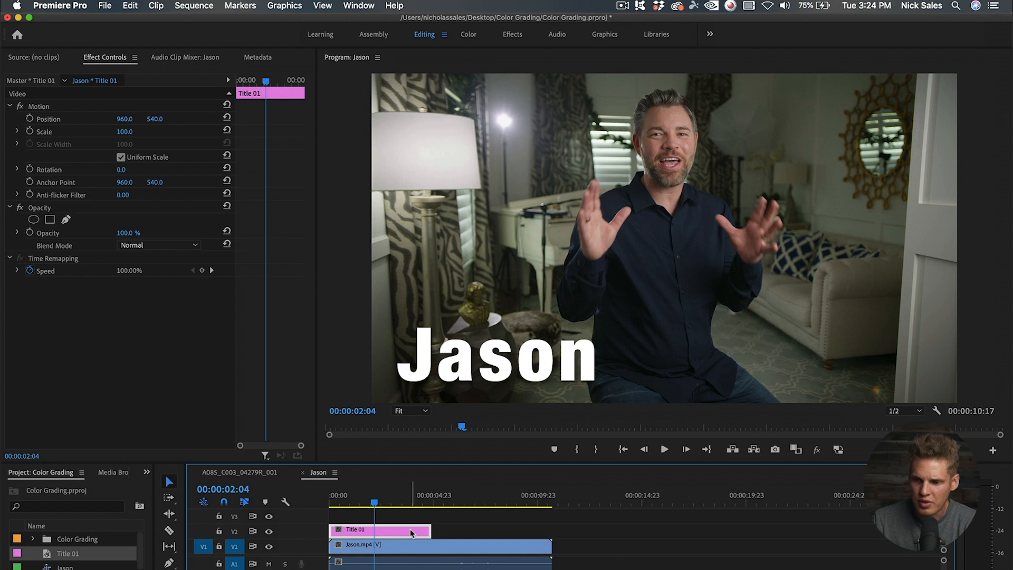
{"action": "left_click", "coordinate": [358, 6]}
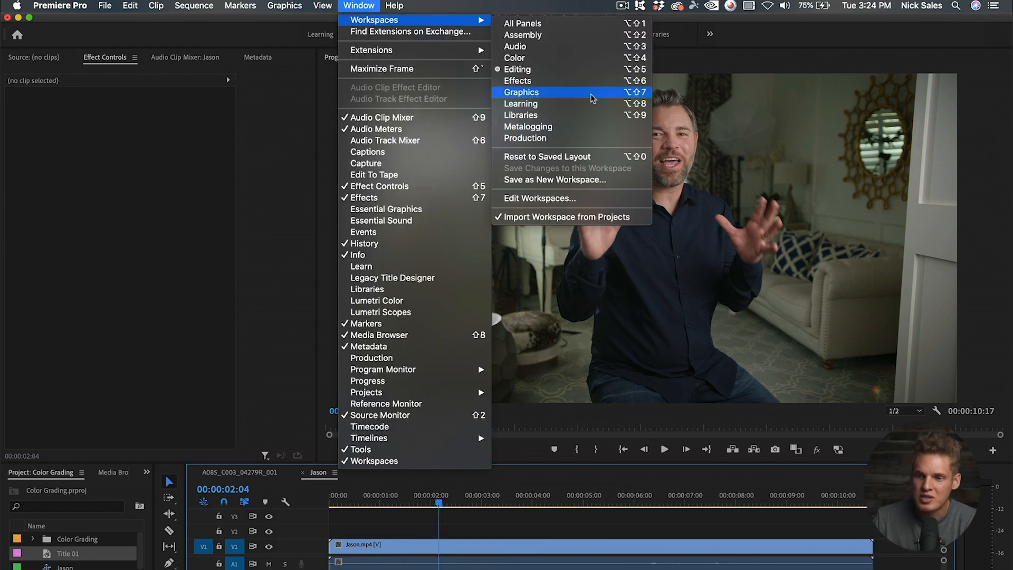
Switch to the Graphics workspace and add the 1_RS_BlackAndWhite lower third reading JASON HEWLETT / PUBLIC SPEAKER on V2.
{"action": "left_click", "coordinate": [521, 92]}
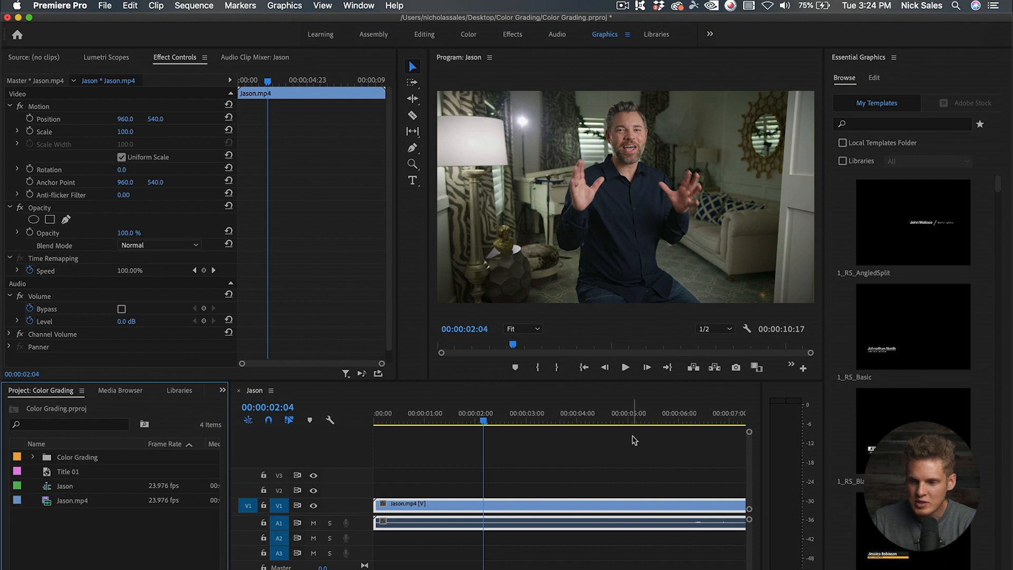
{"action": "scroll", "scroll_direction": "down", "scroll_amount": 3}
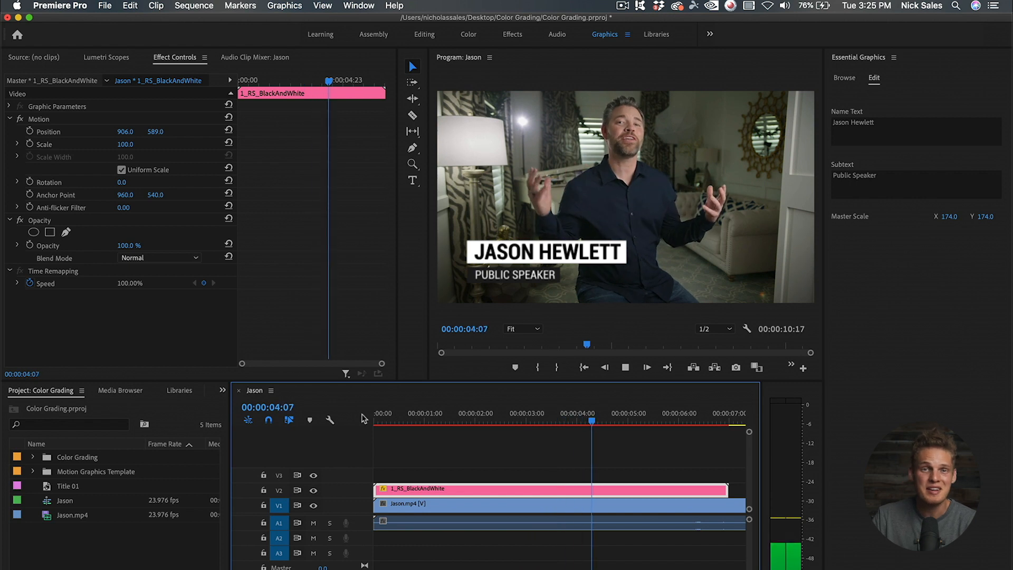
{"action": "left_click", "coordinate": [646, 367]}
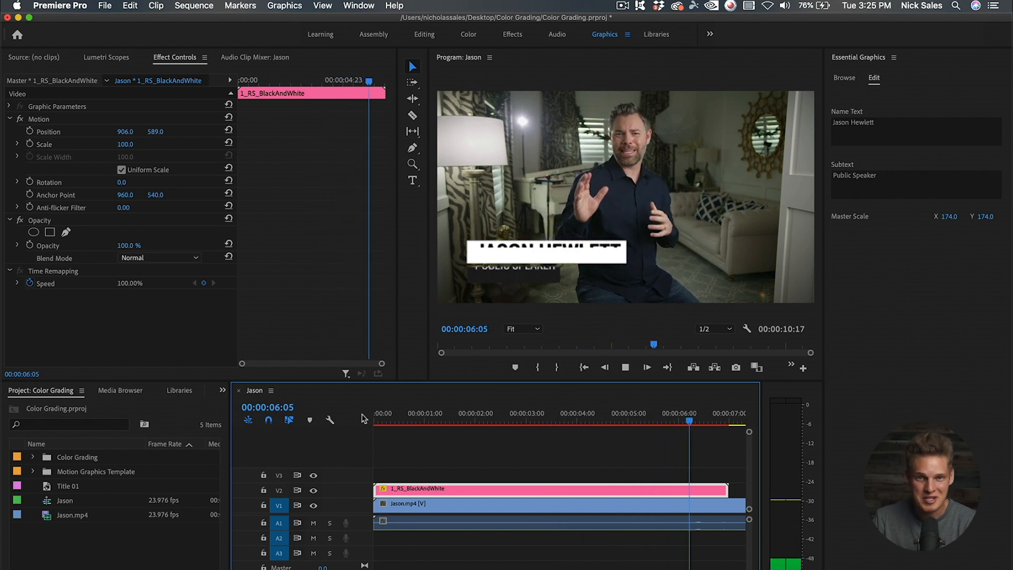